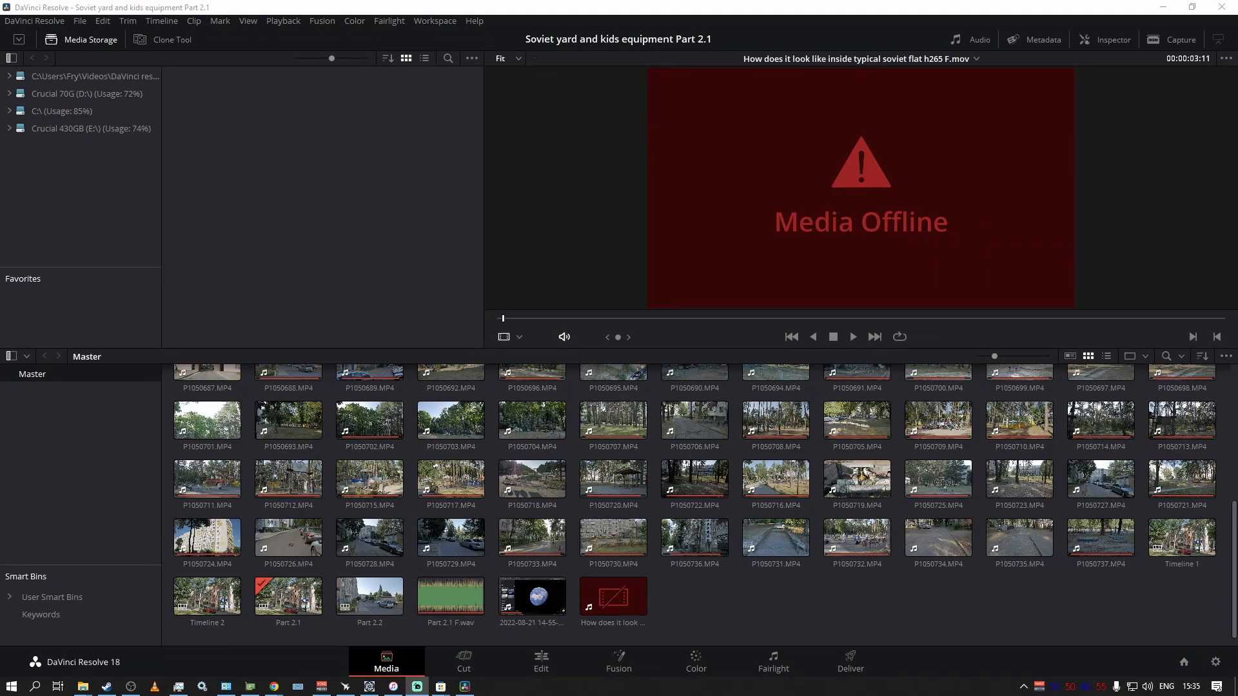
mouse_move(682, 623)
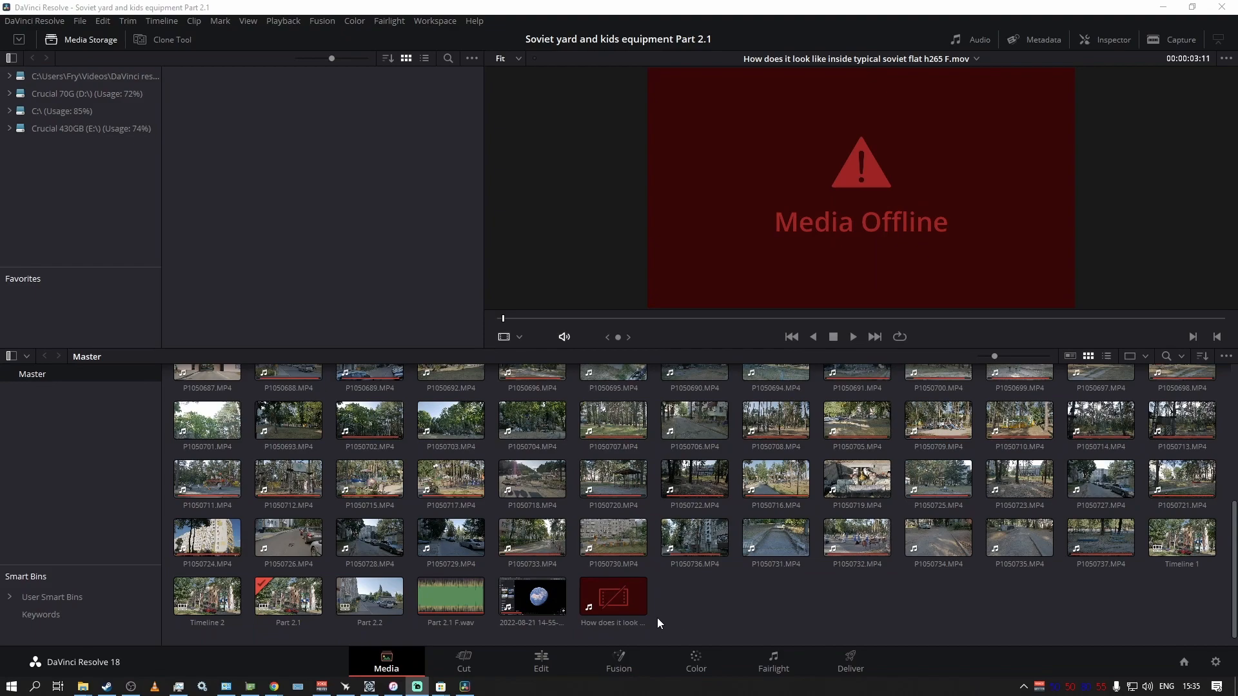
mouse_move(868, 344)
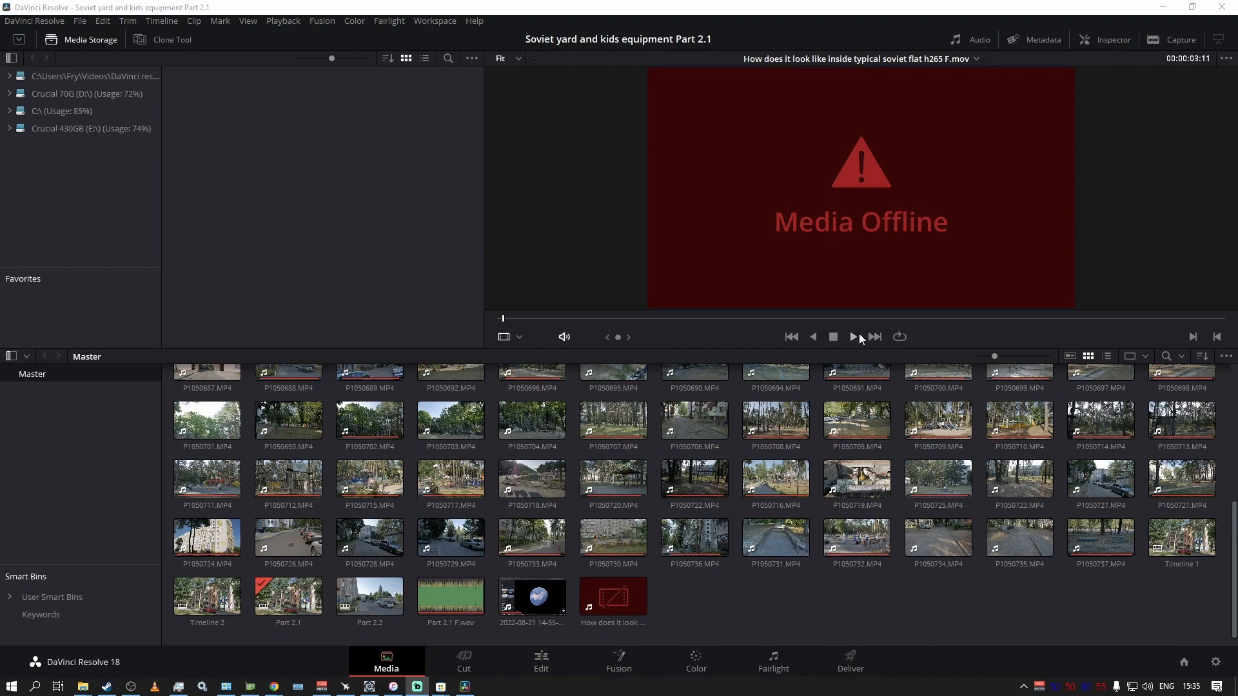
mouse_move(830, 347)
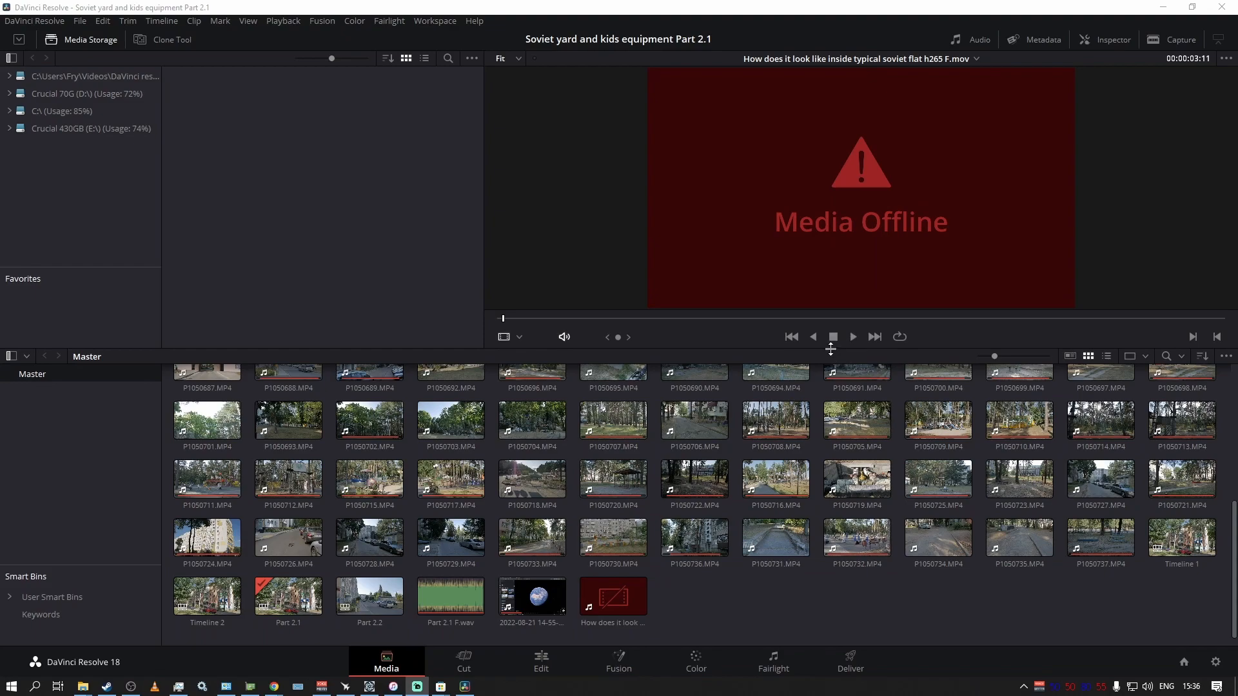
mouse_move(716, 195)
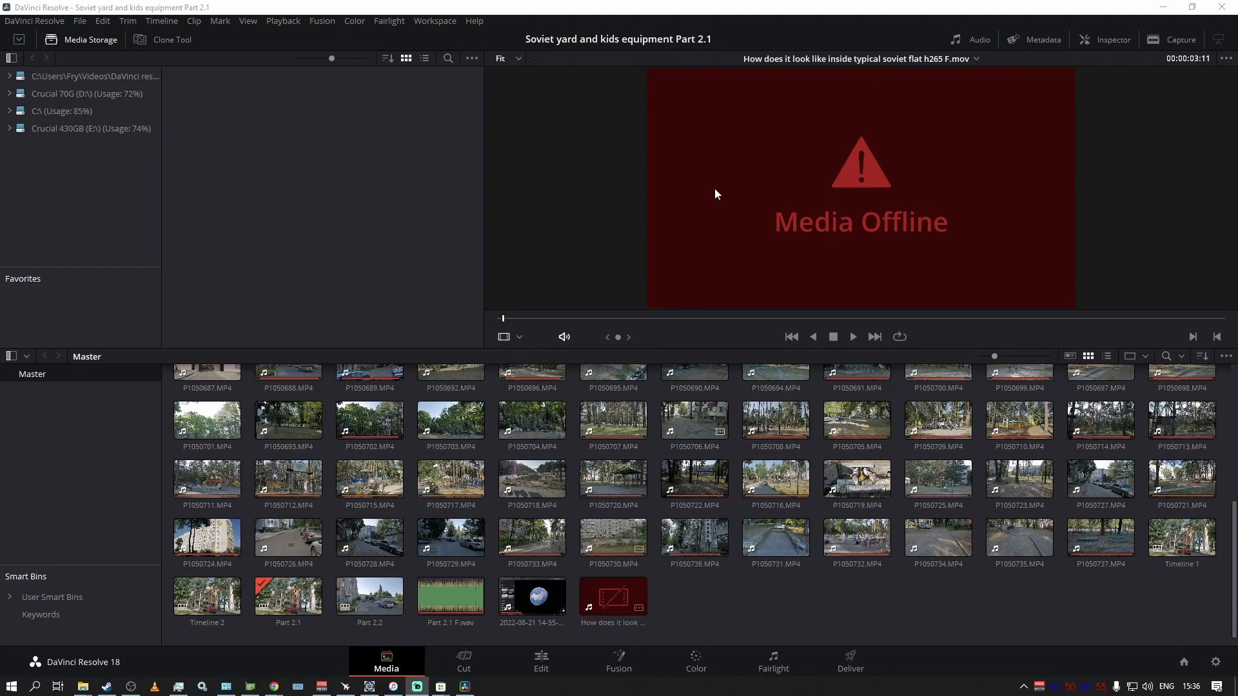
Select the offline H.265 clip in the media pool and inspect its available actions.
click(612, 596)
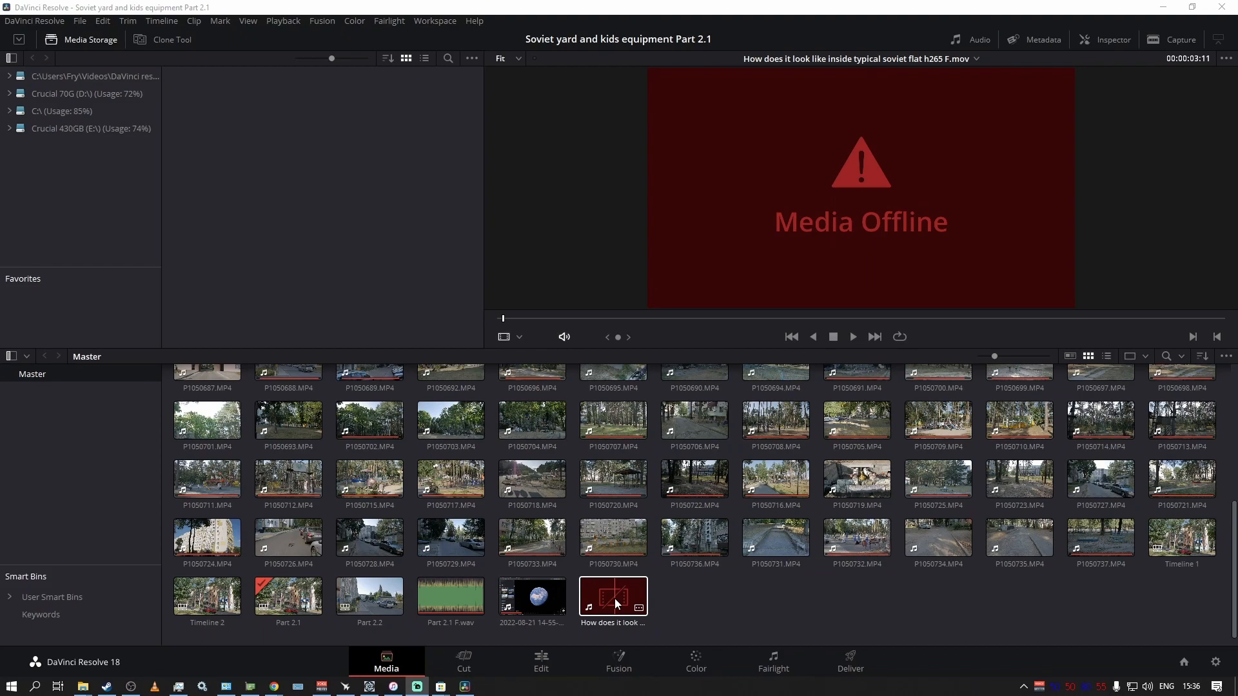
right_click(612, 597)
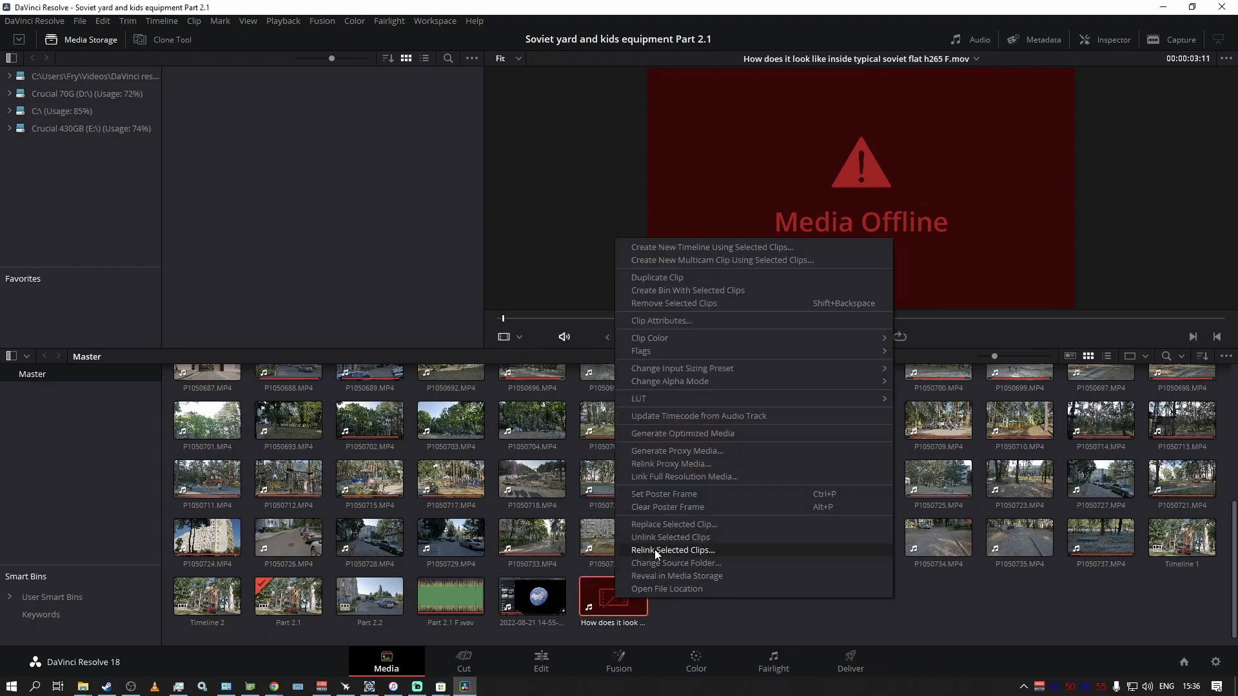
mouse_move(655, 575)
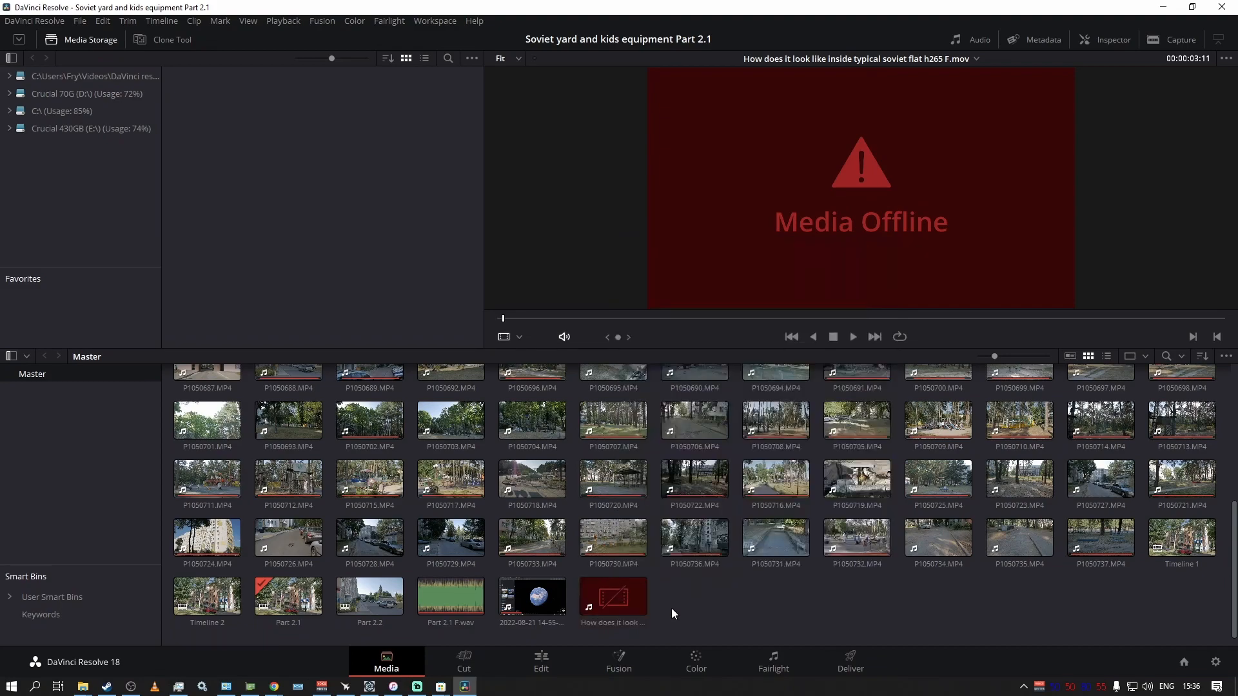
click(612, 595)
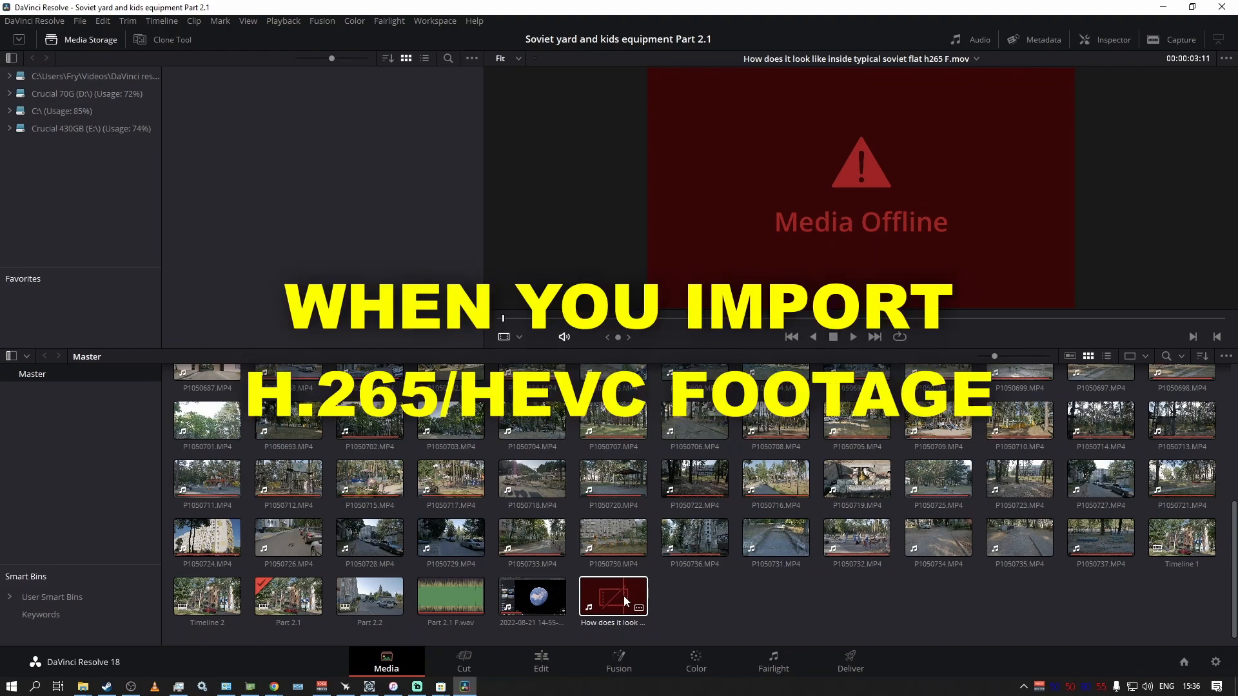
Switch to Chrome and bring up the beginnersapproach article on fixing Media Offline.
key(alt+tab)
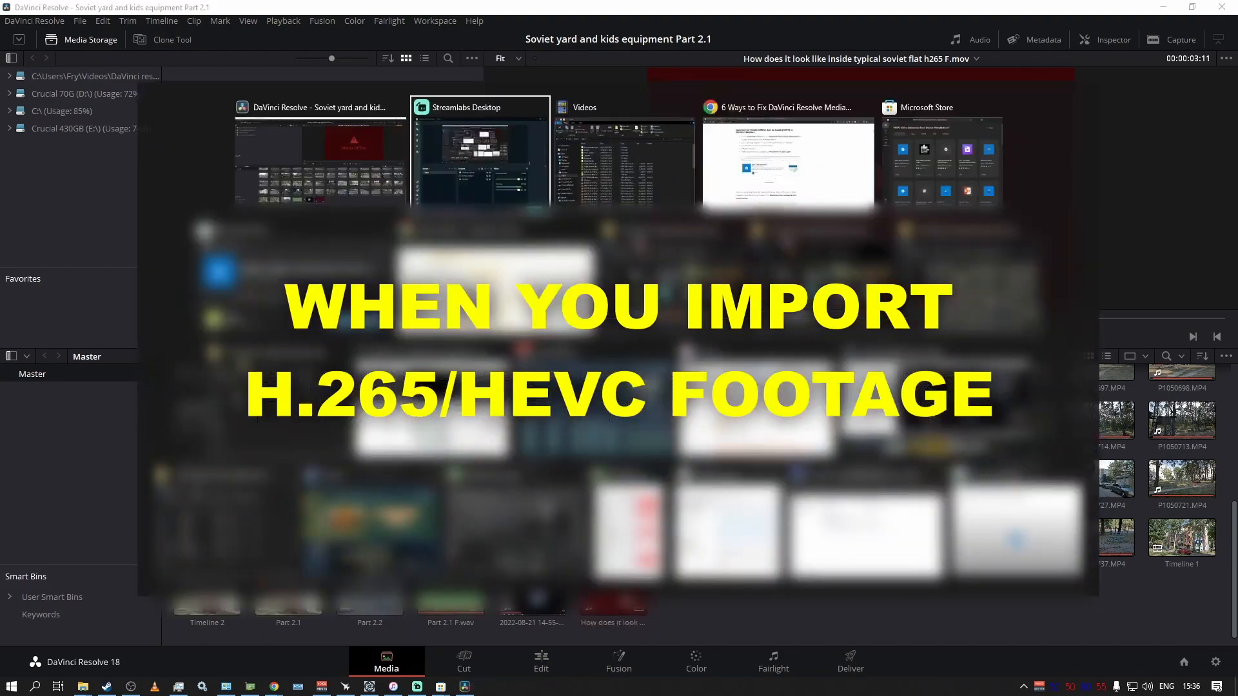
click(787, 162)
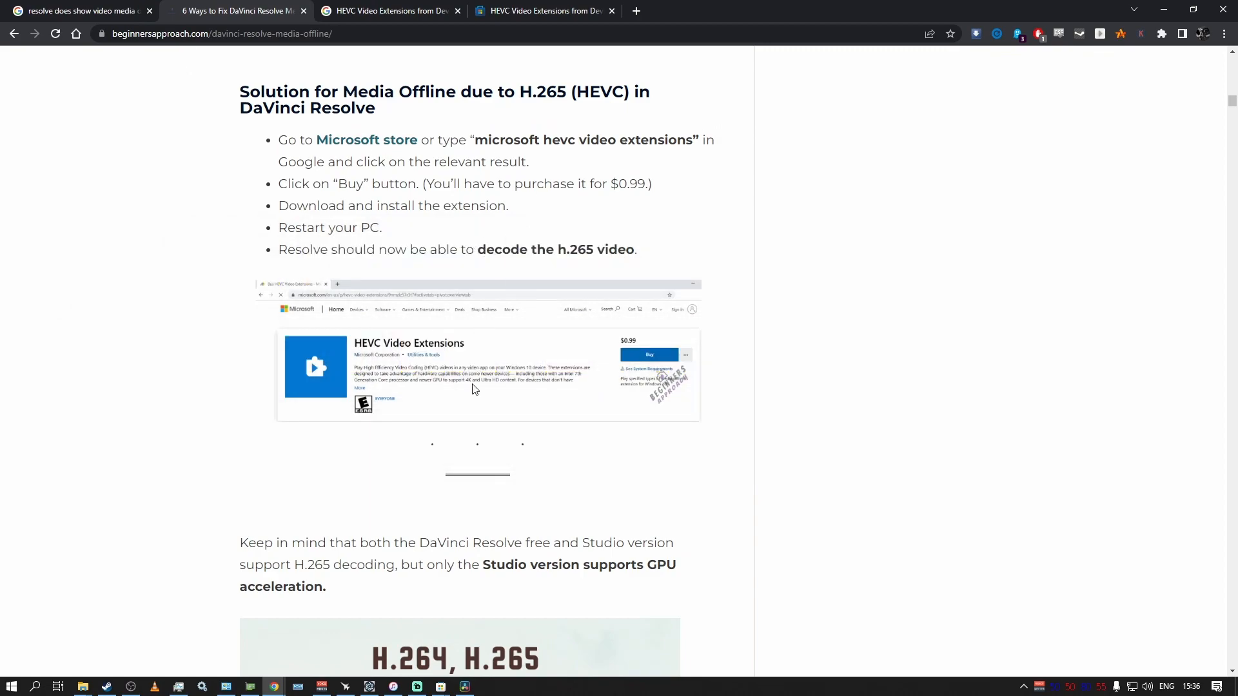
mouse_move(450, 356)
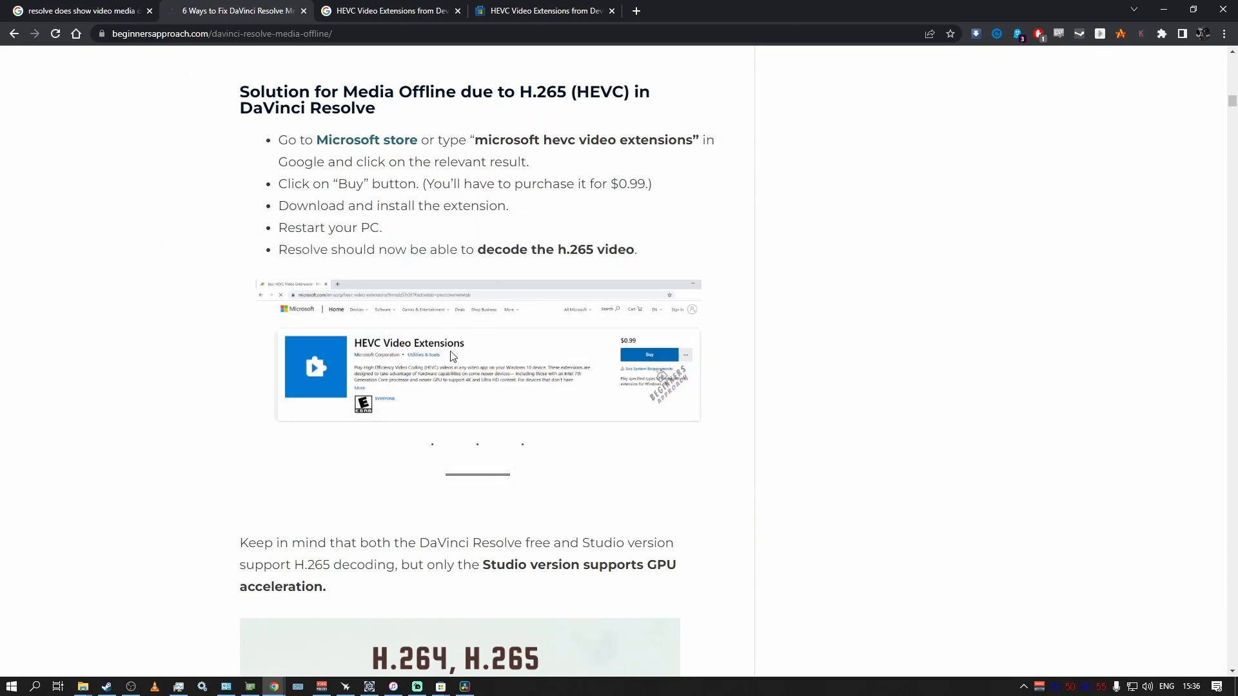
mouse_move(359, 351)
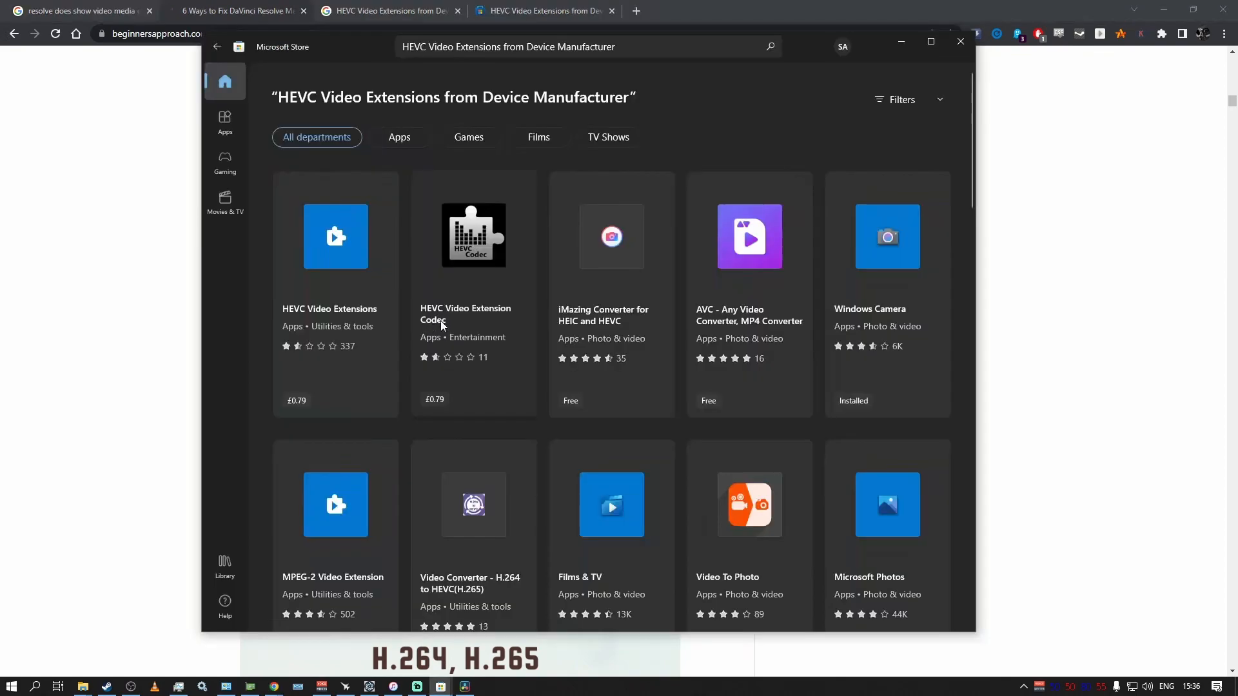
Confirm HEVC Video Extensions from Device Manufacturer shows as installed and view its web store page.
click(335, 236)
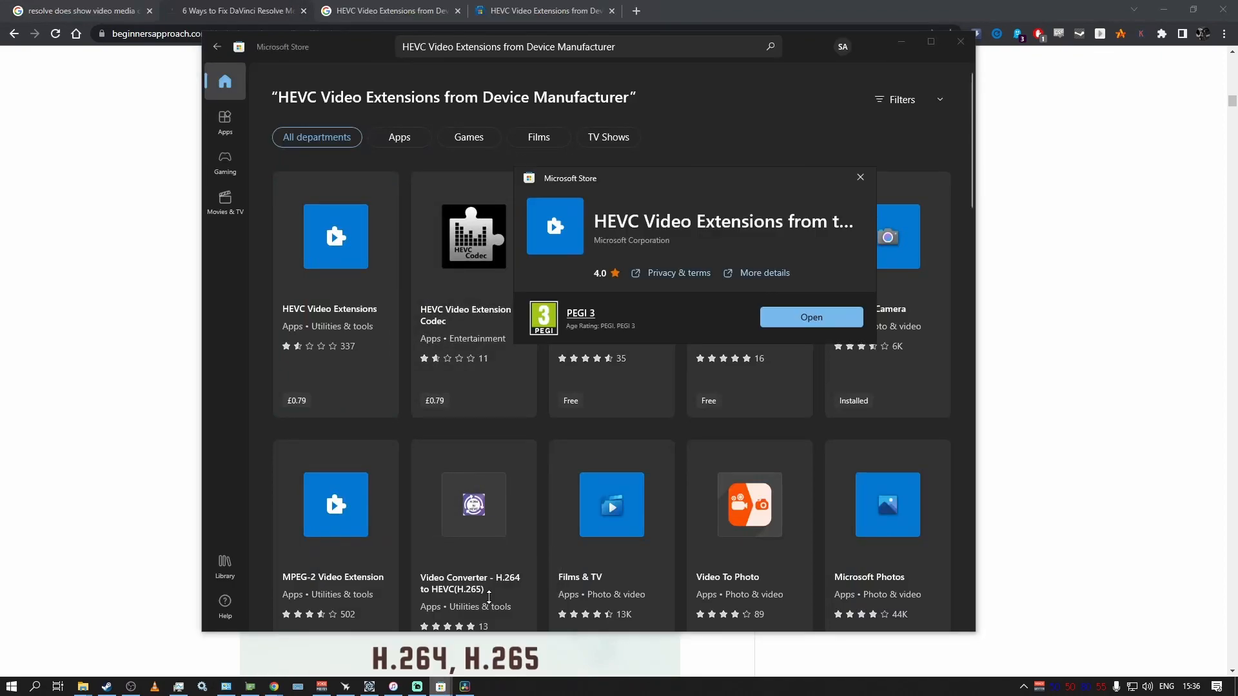
mouse_move(800, 229)
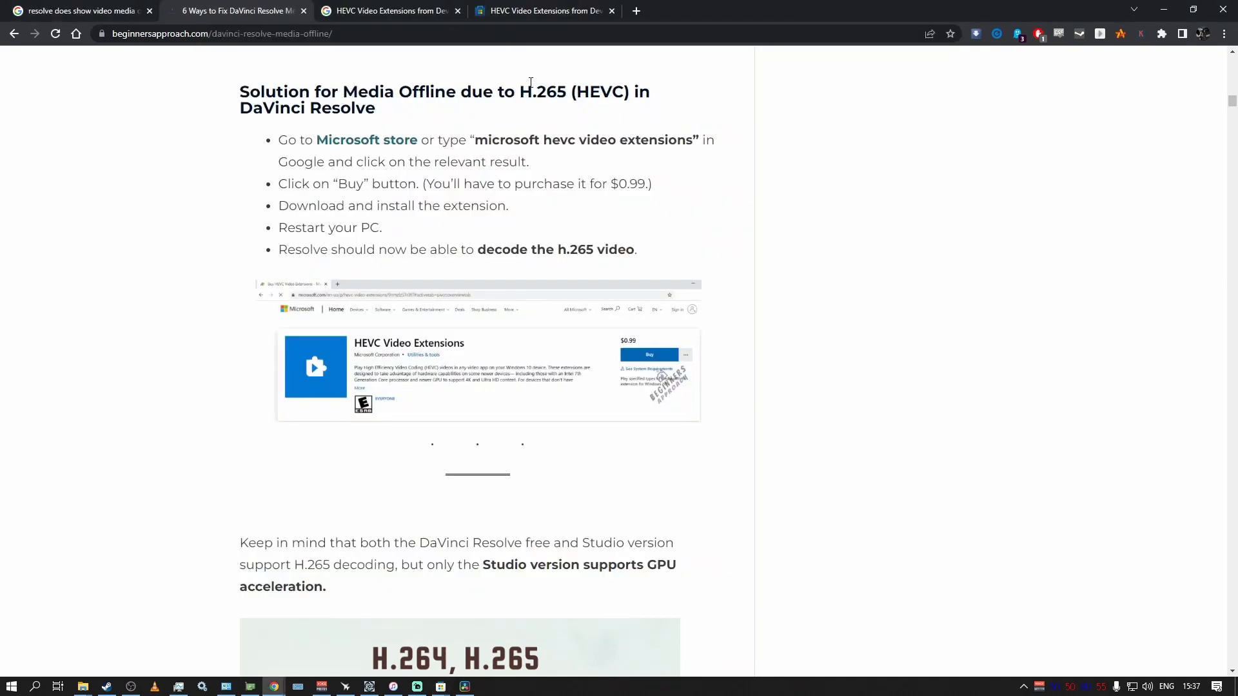
click(544, 10)
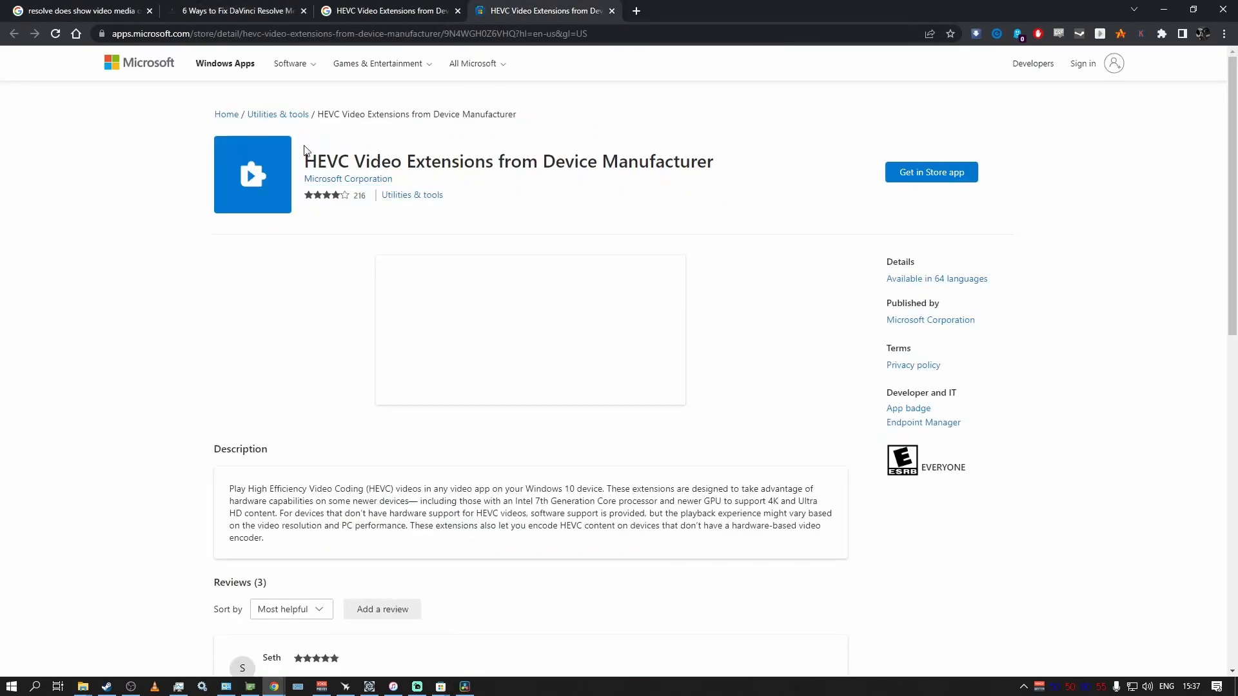
mouse_move(688, 177)
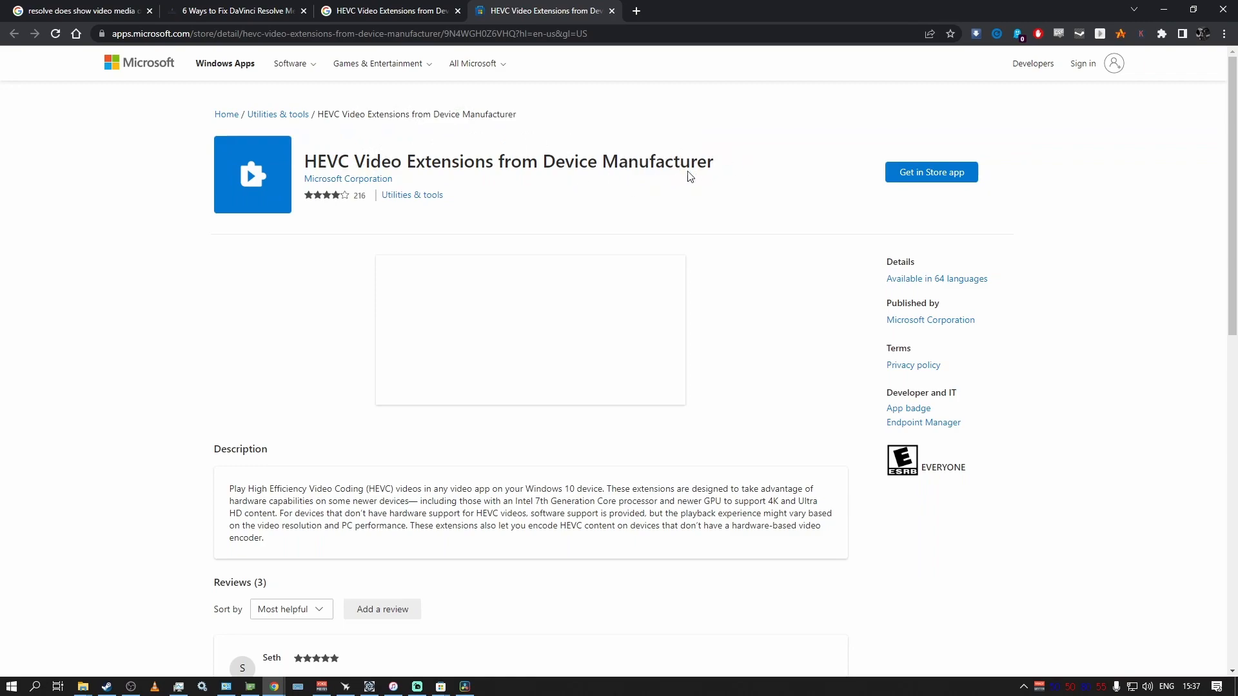
mouse_move(464, 686)
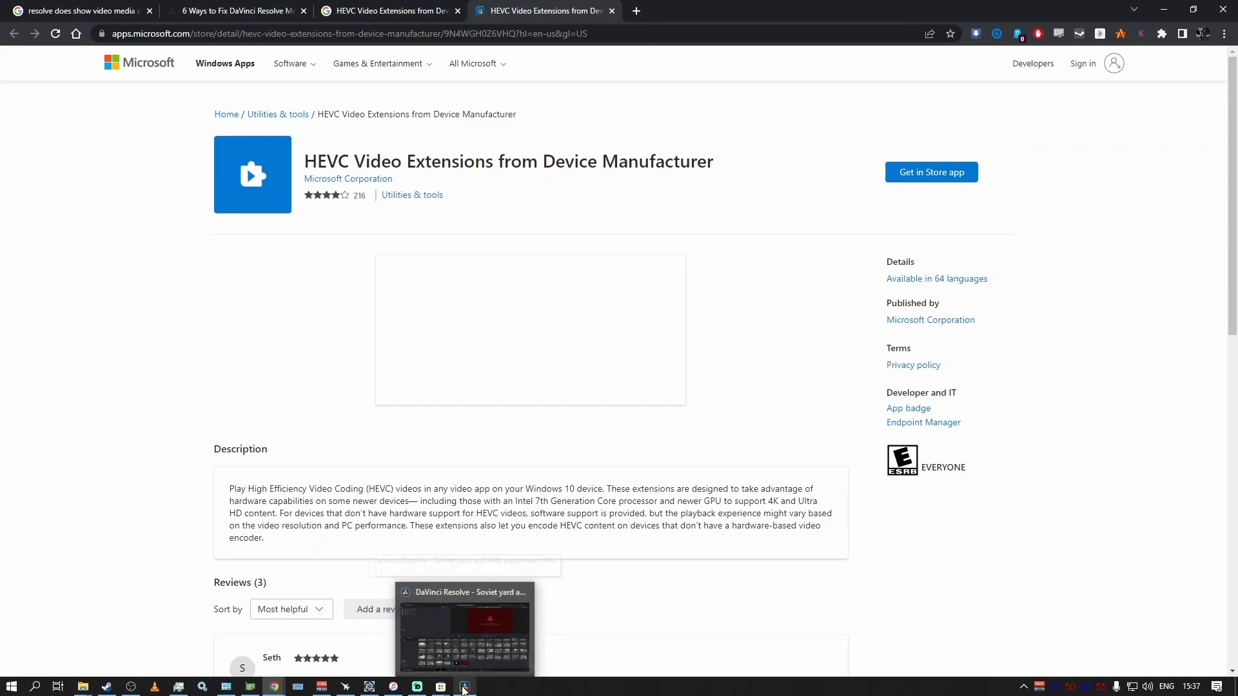
Return to the DaVinci Resolve project from the taskbar.
click(387, 11)
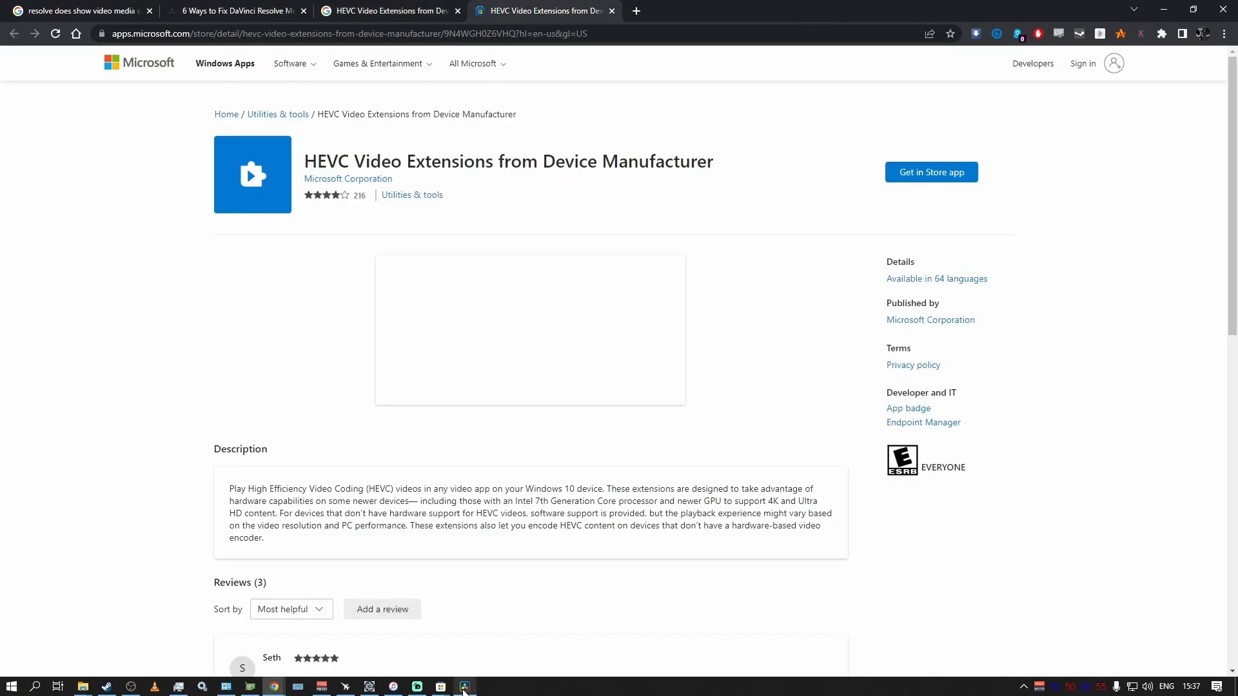
click(464, 685)
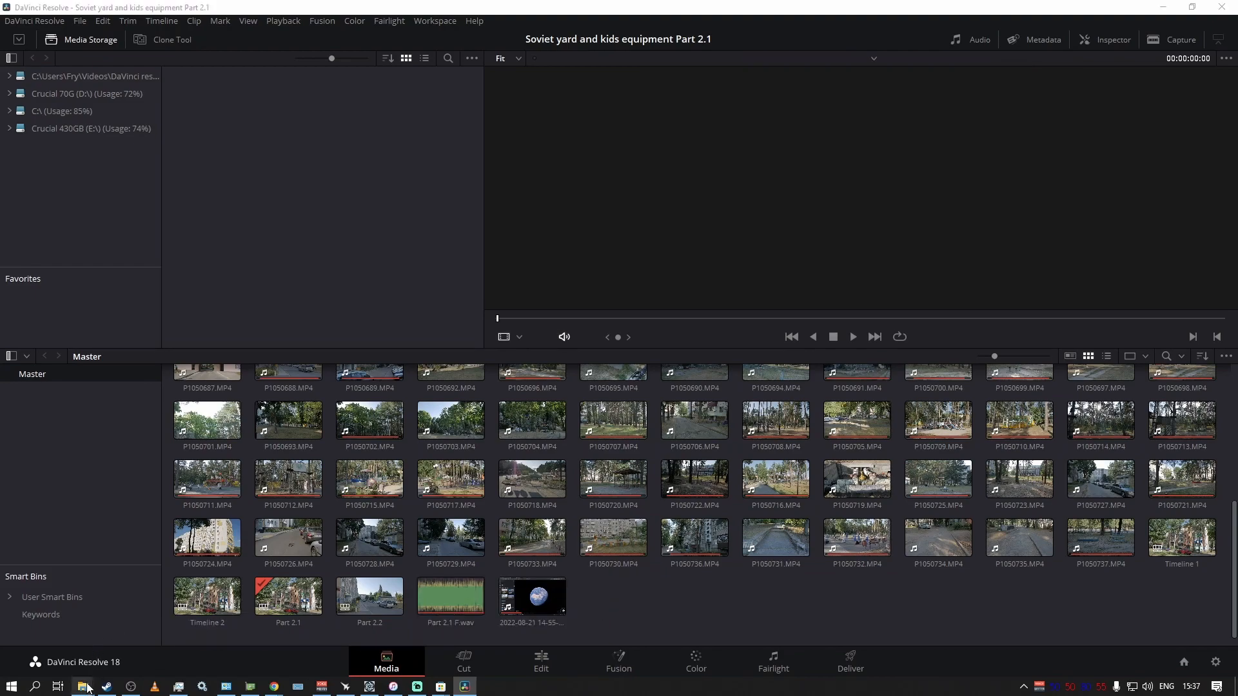
Let Resolve reload so the Soviet flat H.265 clip shows its picture in the viewer.
click(82, 685)
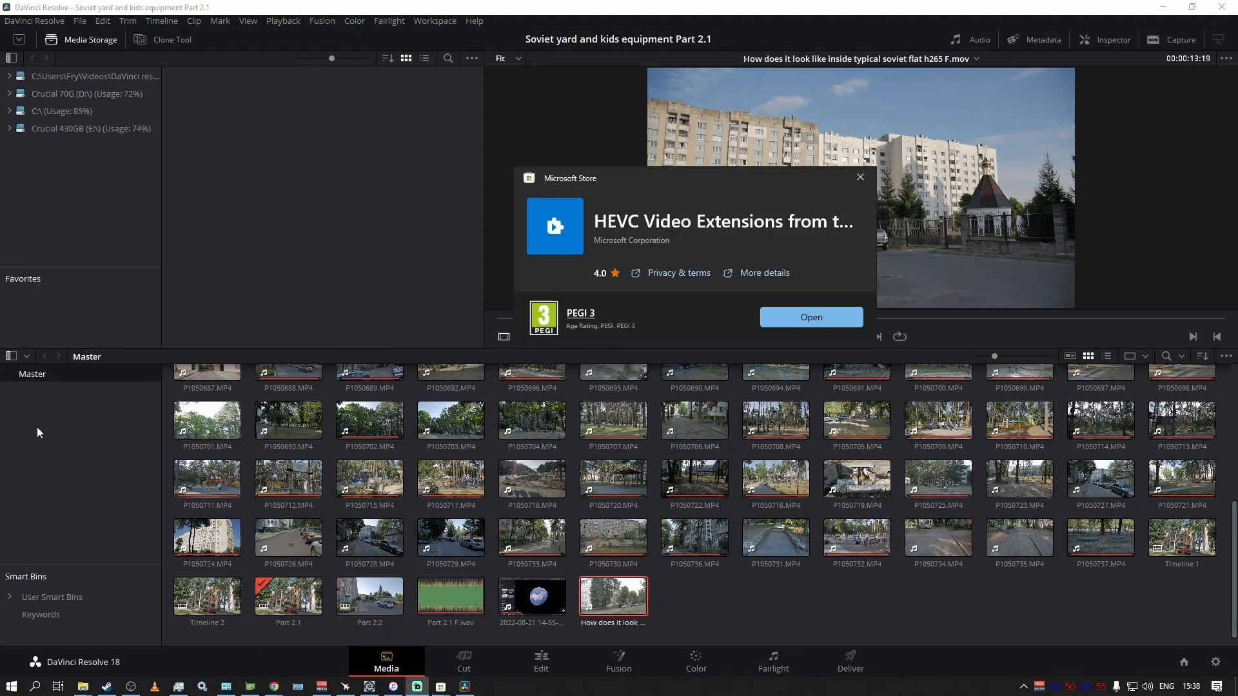
mouse_move(661, 301)
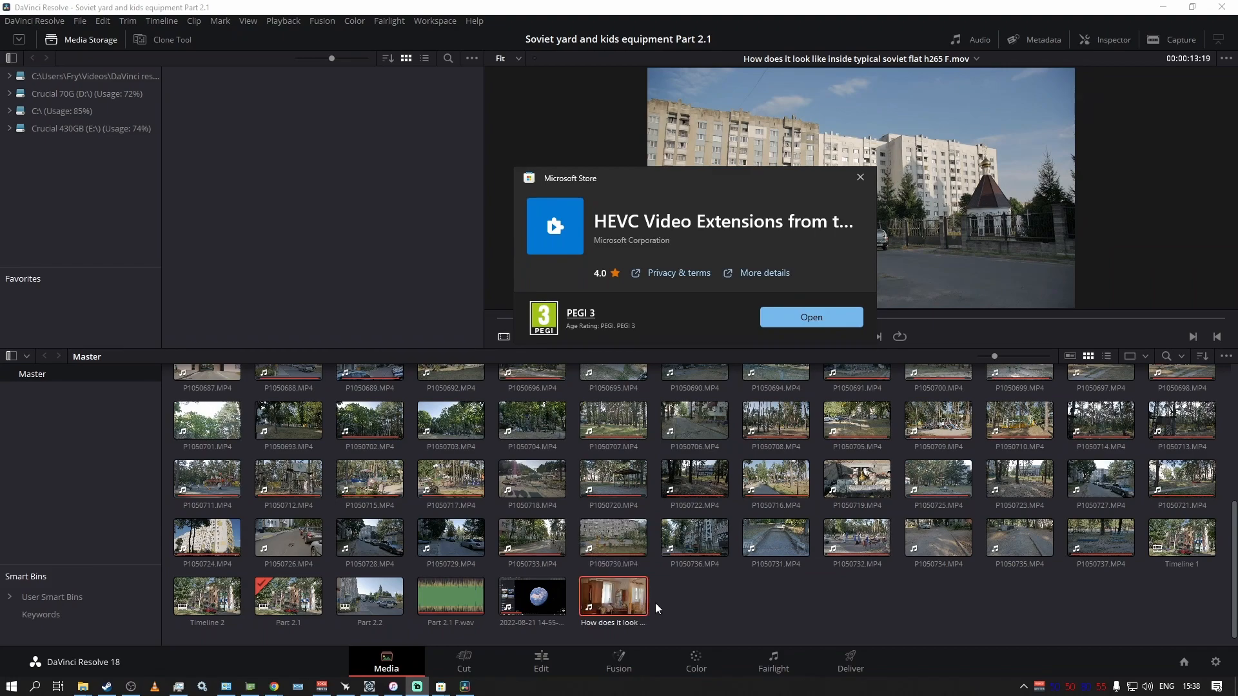
mouse_move(653, 609)
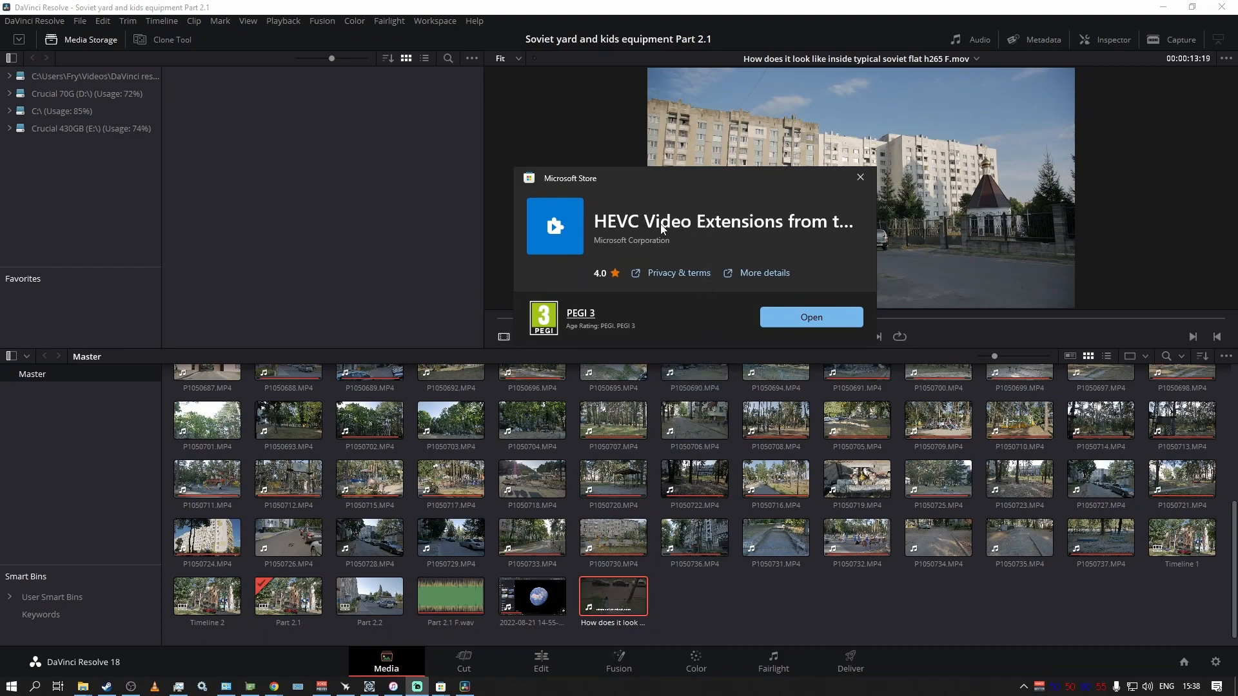
mouse_move(789, 229)
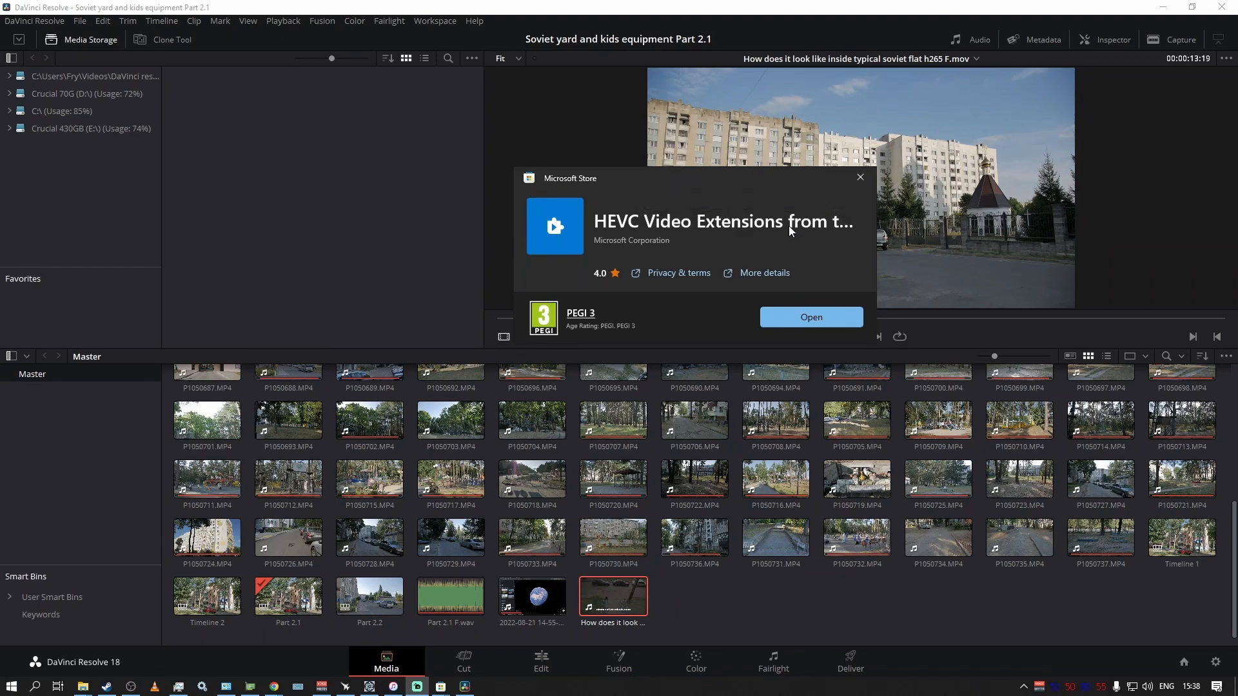
mouse_move(770, 238)
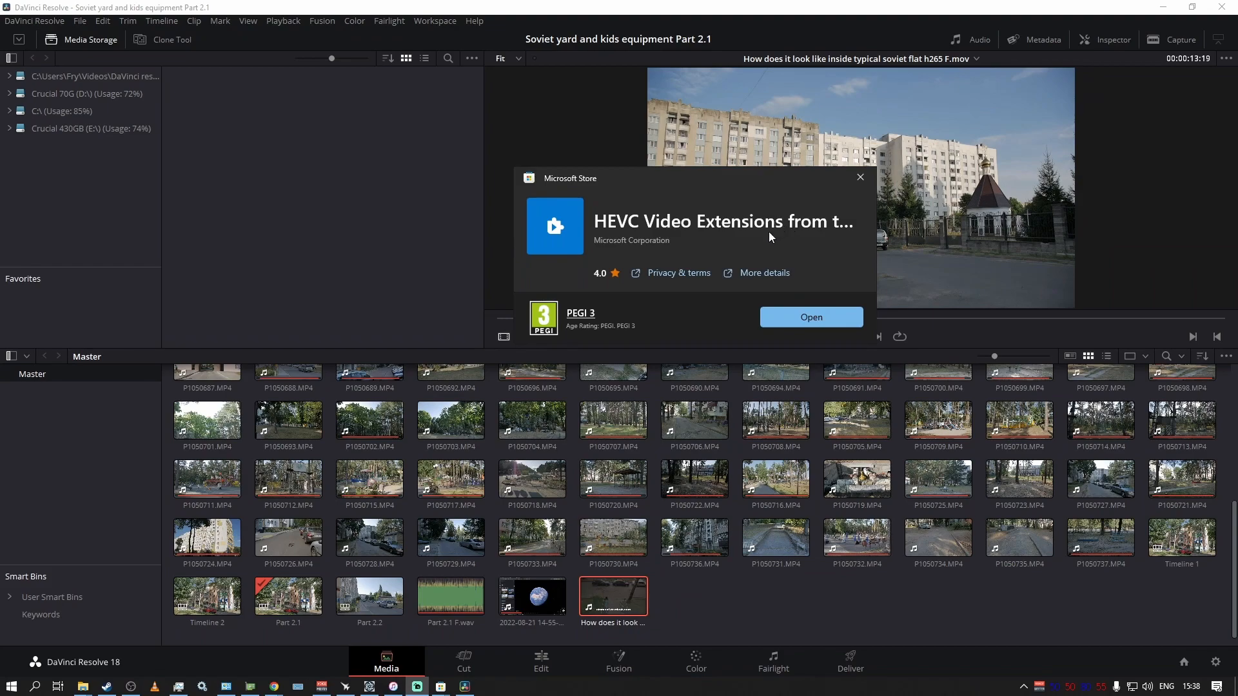
mouse_move(774, 229)
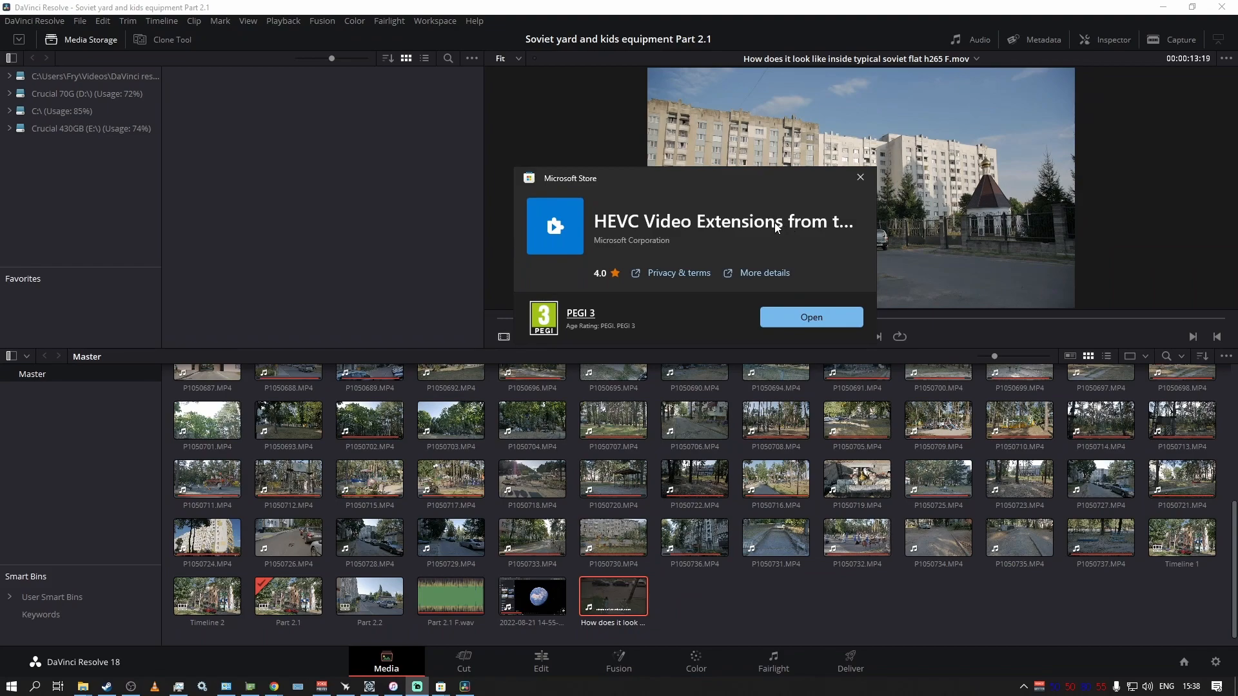
mouse_move(647, 221)
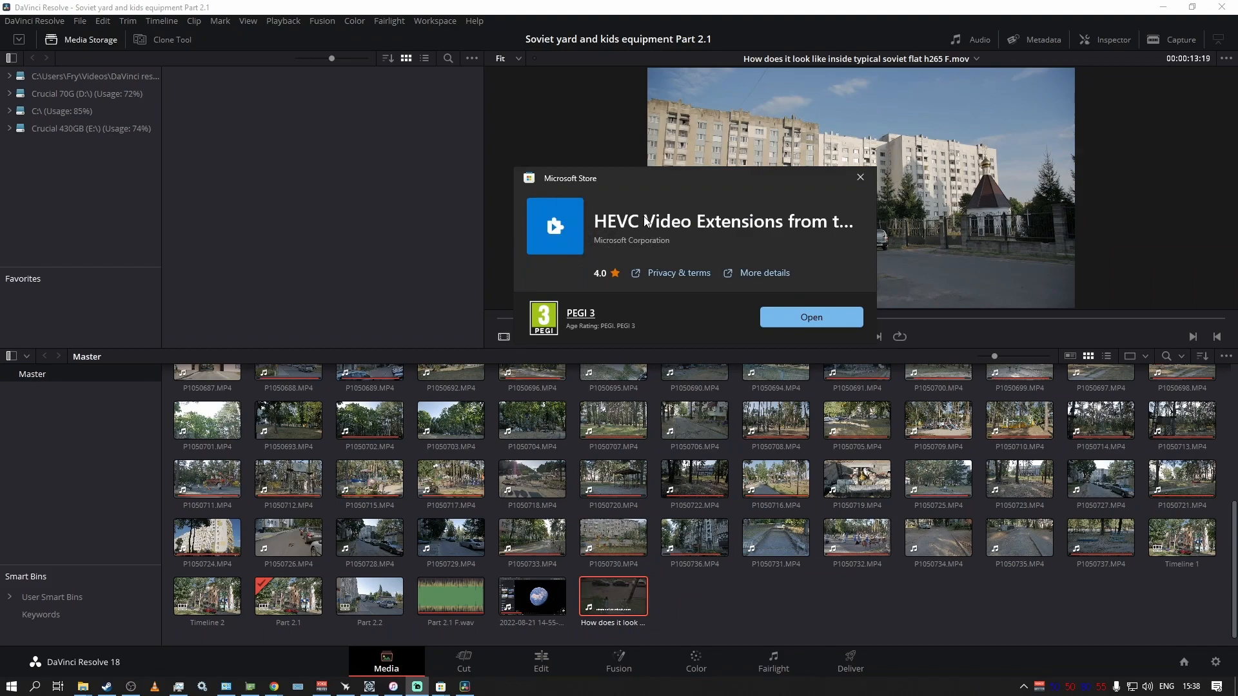
mouse_move(632, 237)
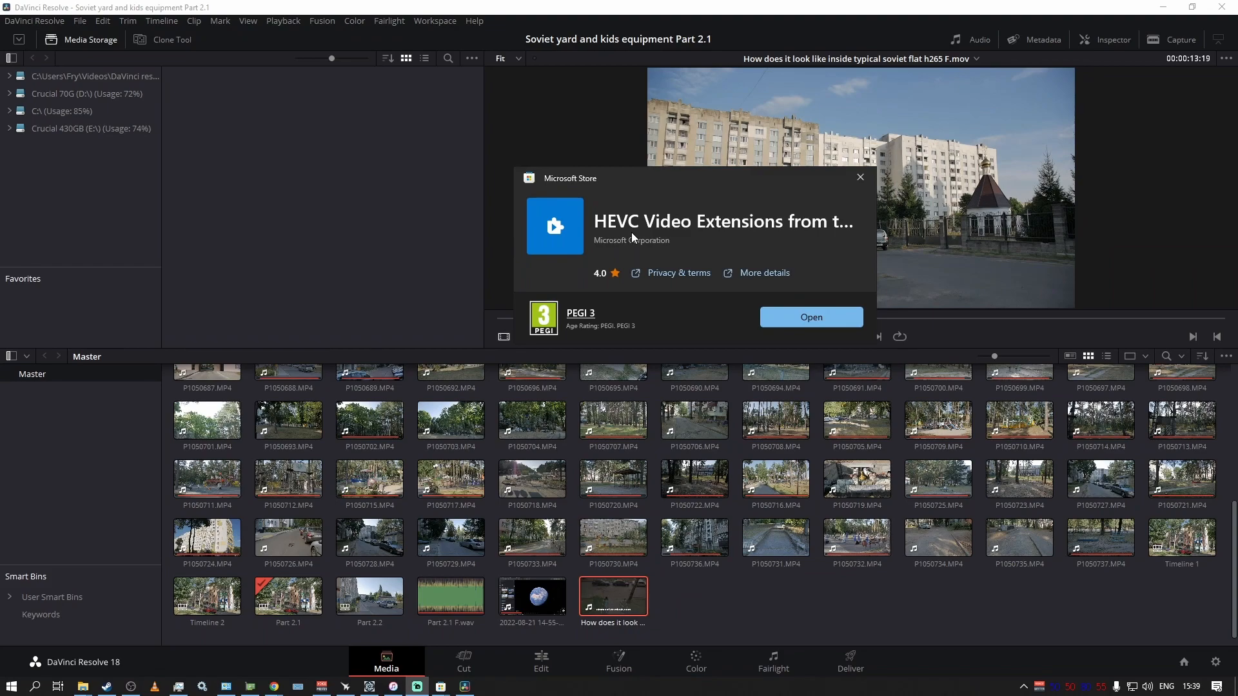
mouse_move(649, 238)
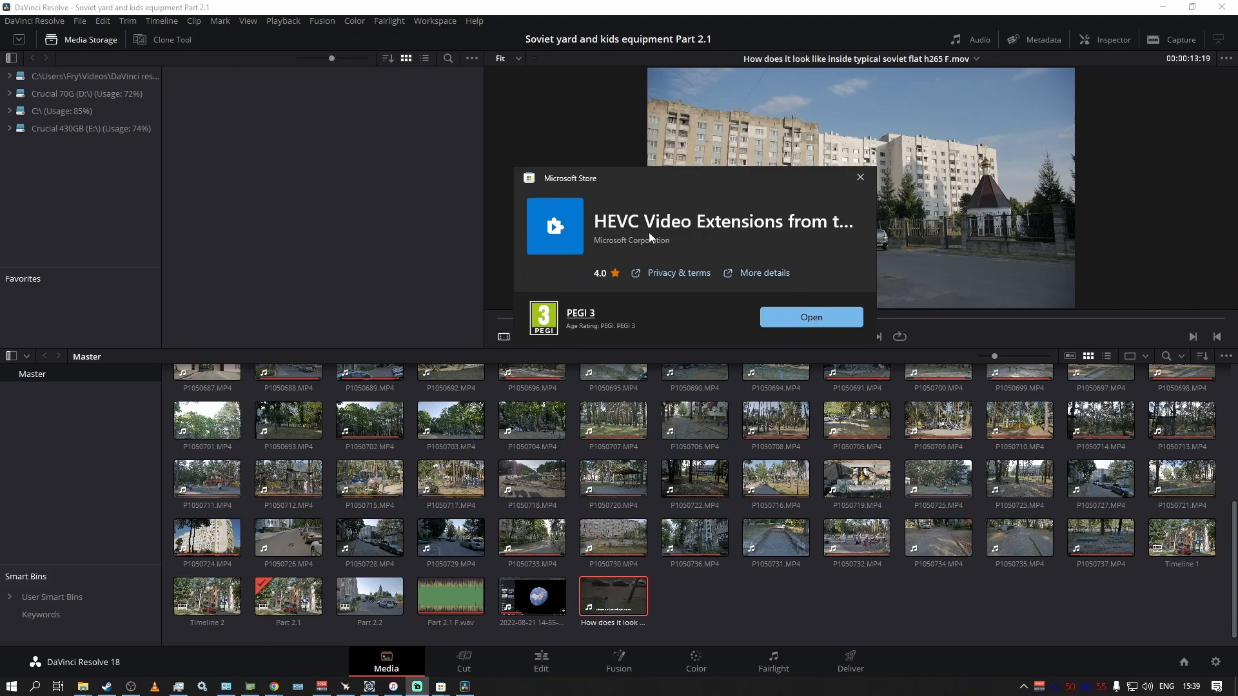
click(612, 479)
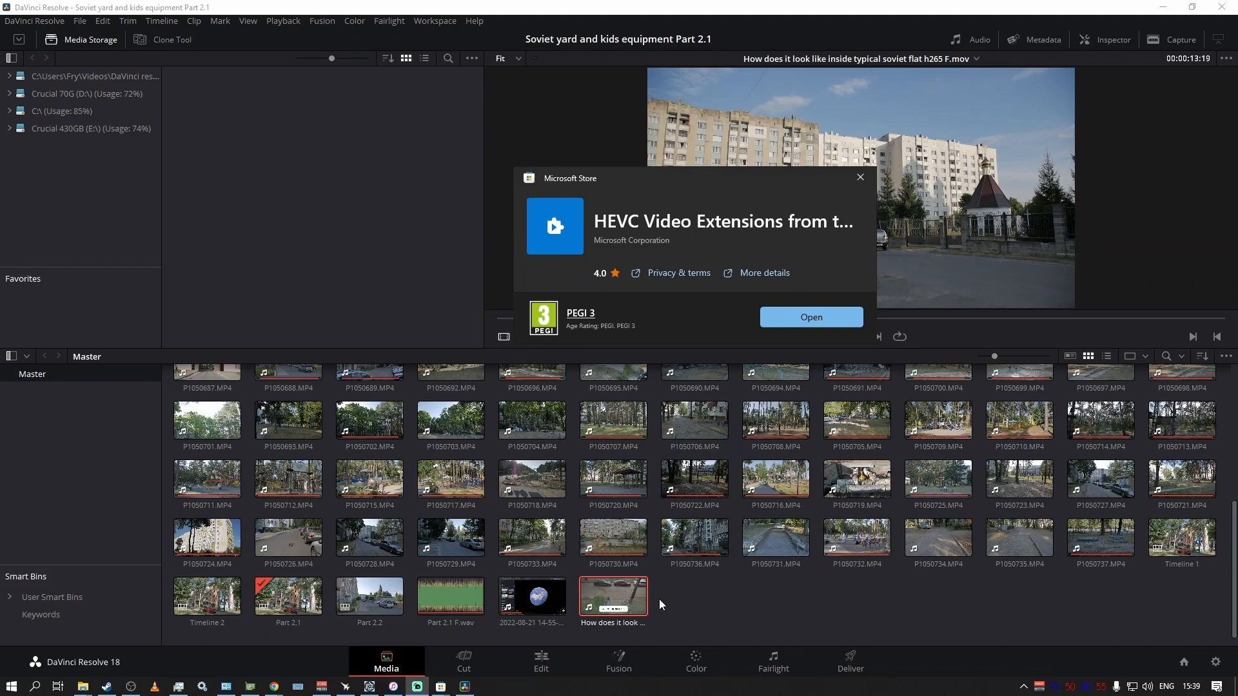
click(693, 539)
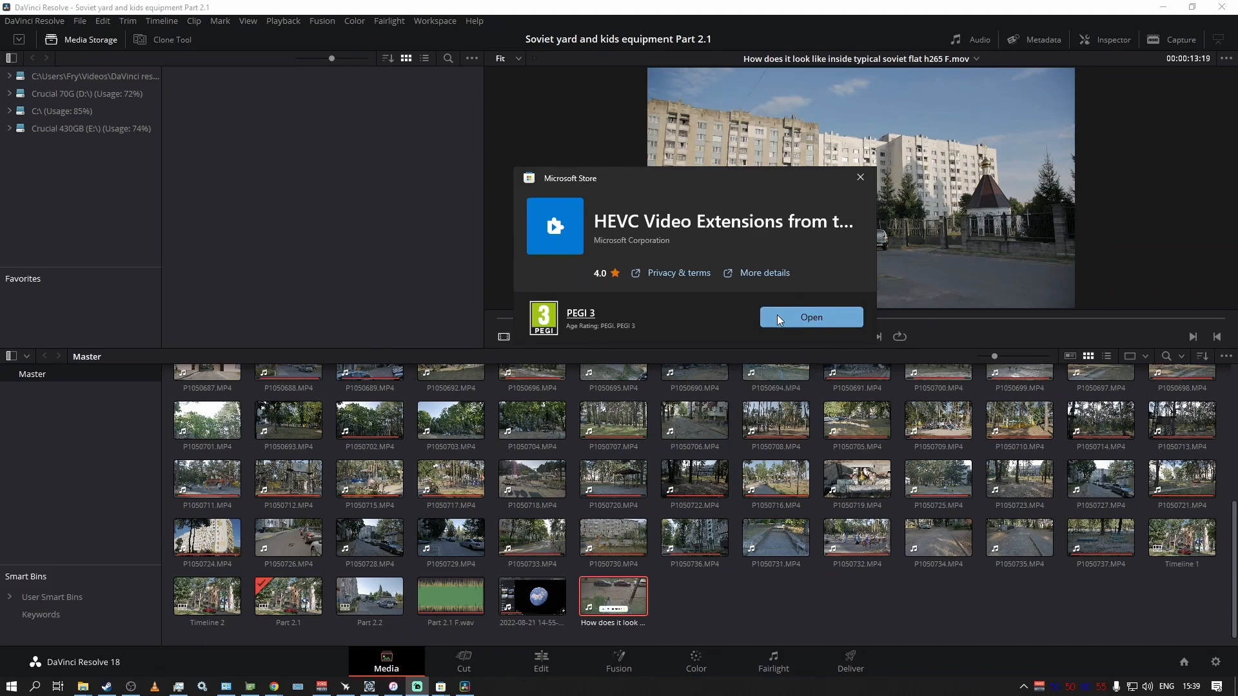
mouse_move(785, 317)
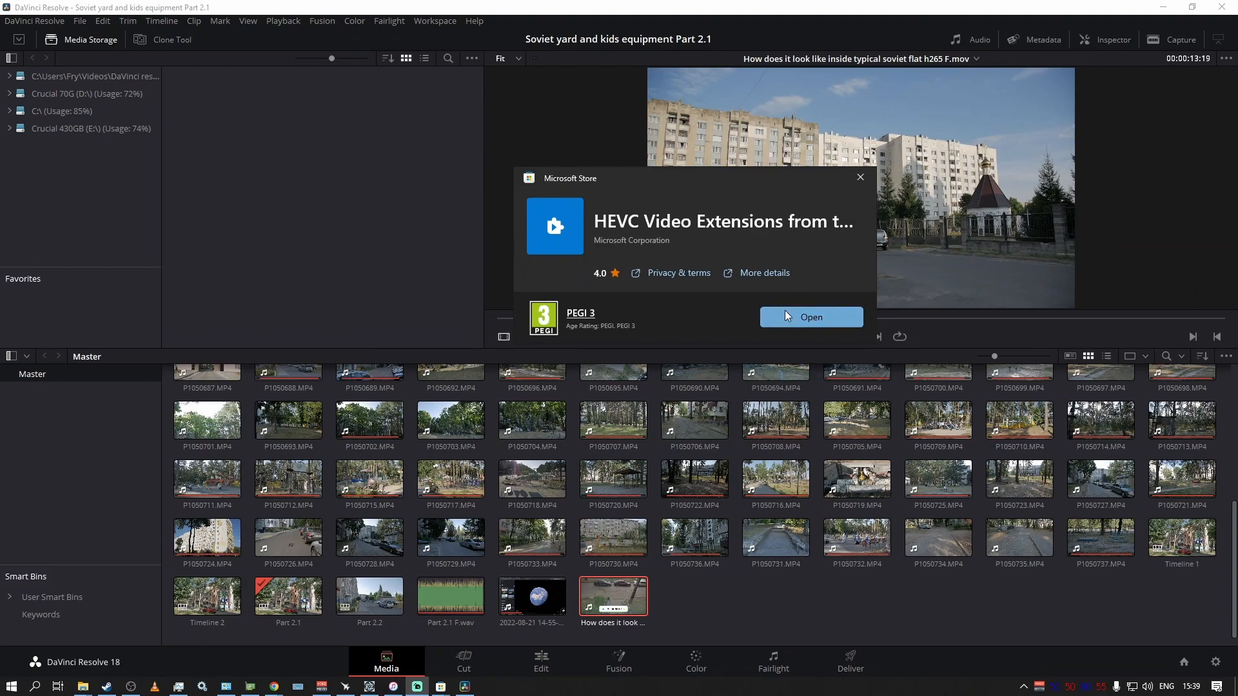